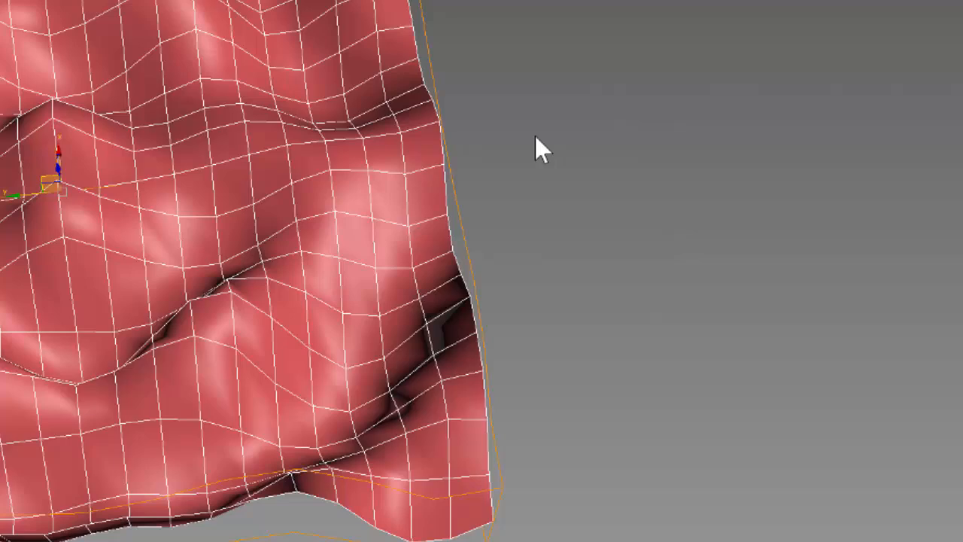
mouse_move(427, 139)
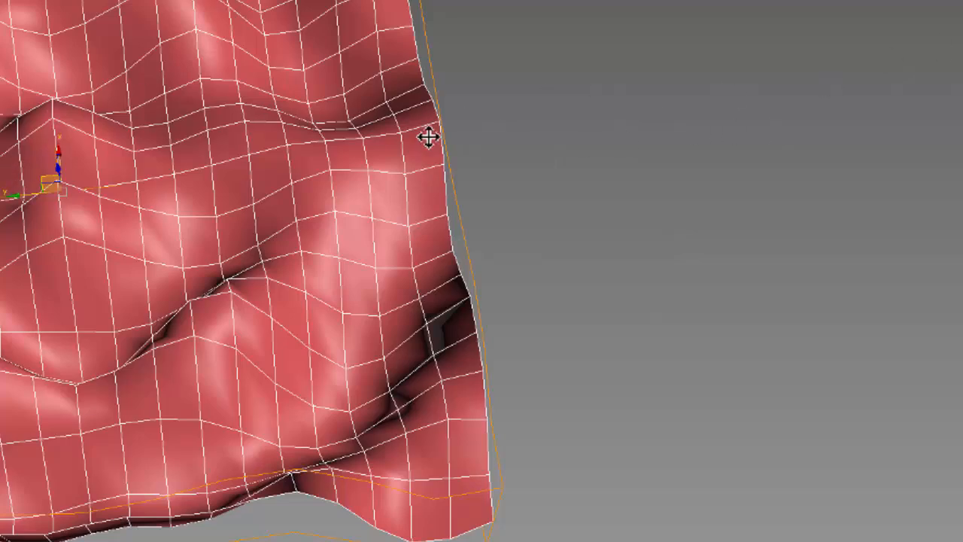
mouse_move(840, 194)
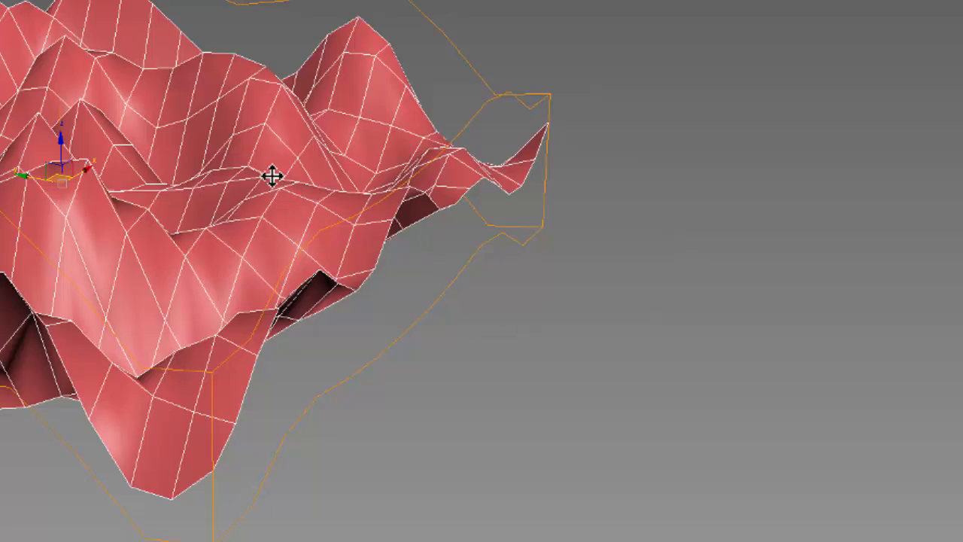
mouse_move(721, 315)
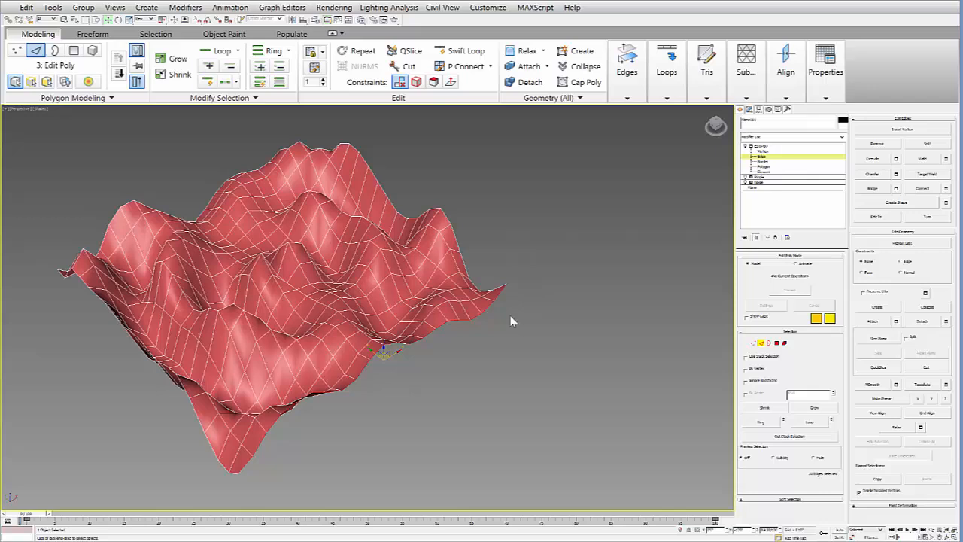
mouse_move(502, 438)
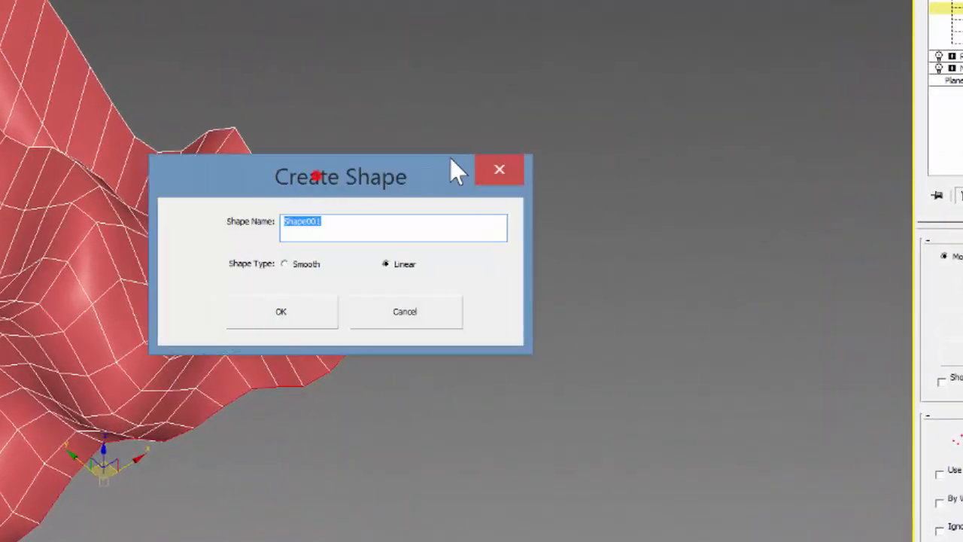
Move the Create Shape naming dialog aside to keep Shape001 as a linear shape
left_click_drag(340, 176, 528, 144)
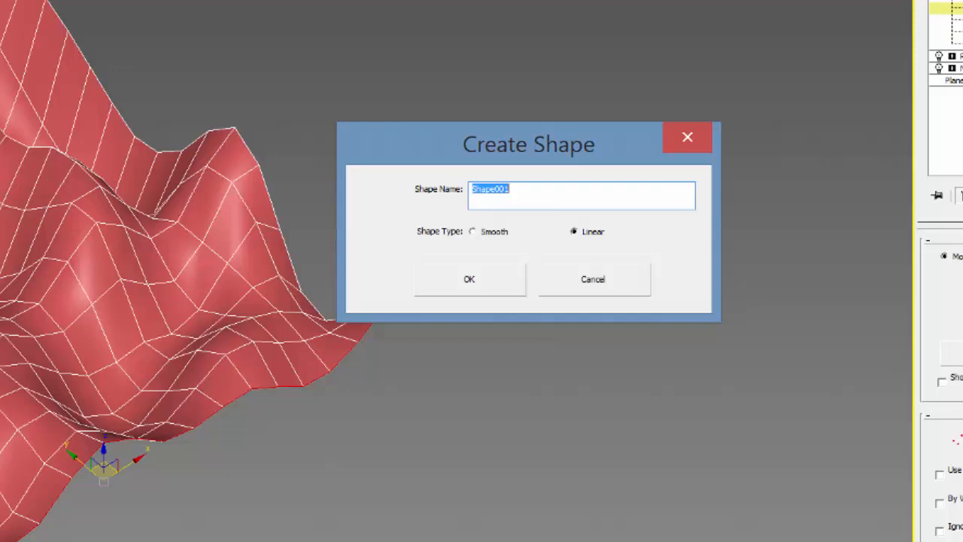
mouse_move(613, 240)
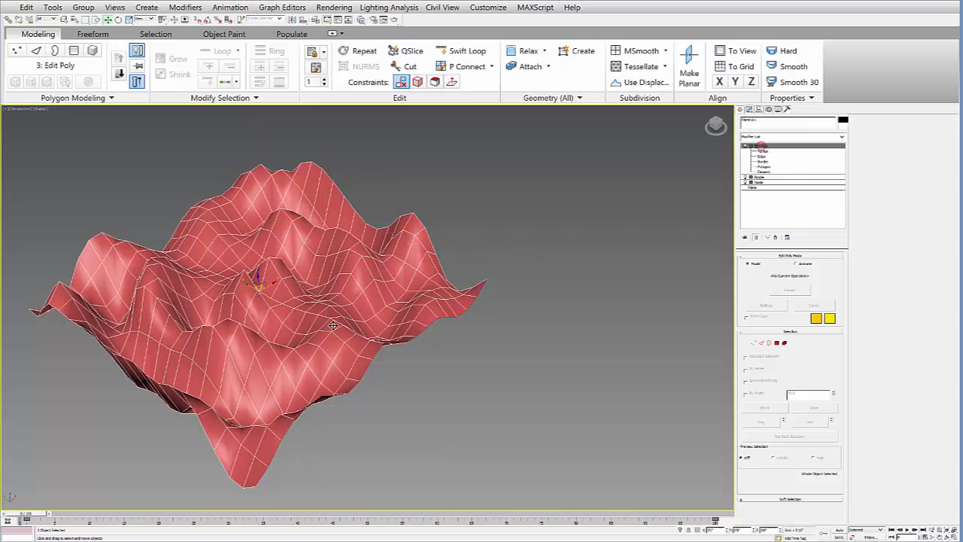
Hide the terrain mesh, recolour Shape001 and orbit around the spline
right_click(334, 327)
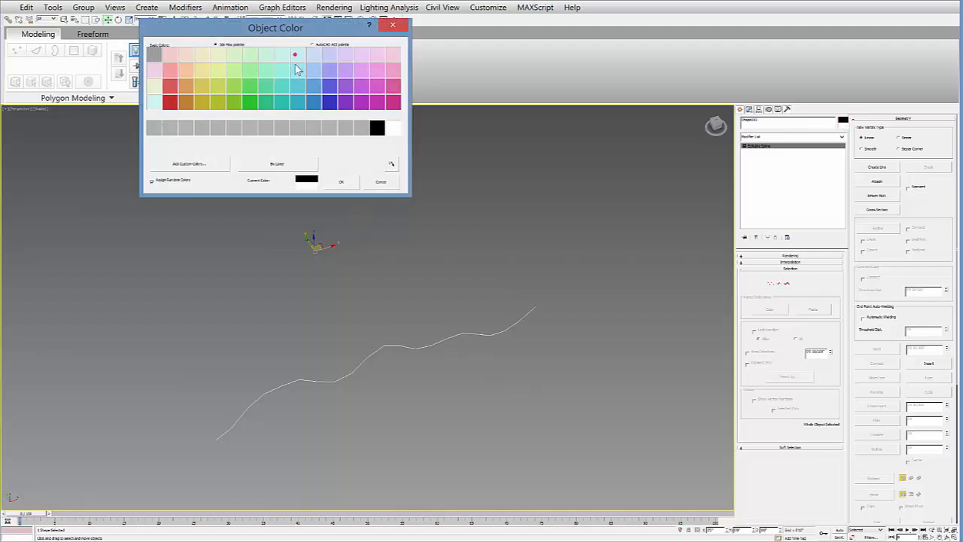
left_click(341, 181)
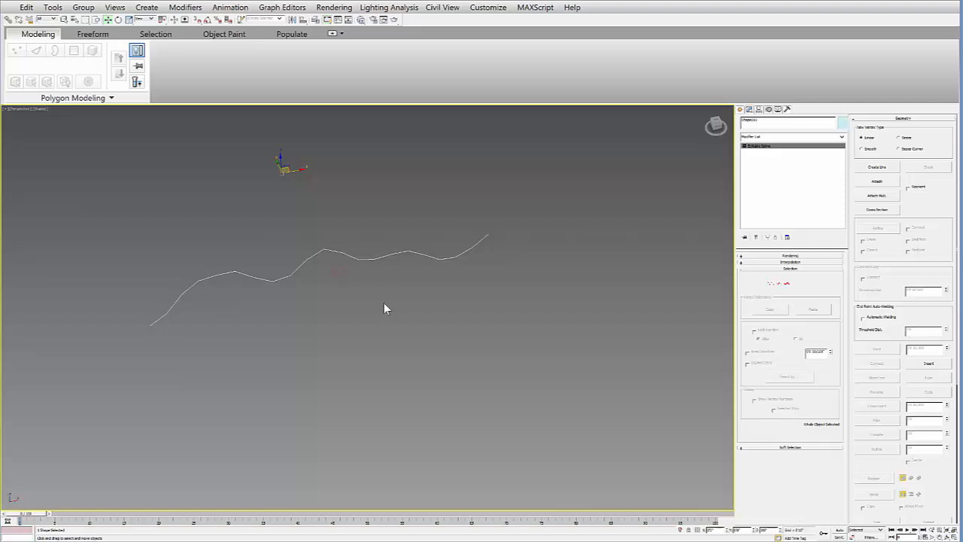
left_click_drag(384, 308, 357, 321)
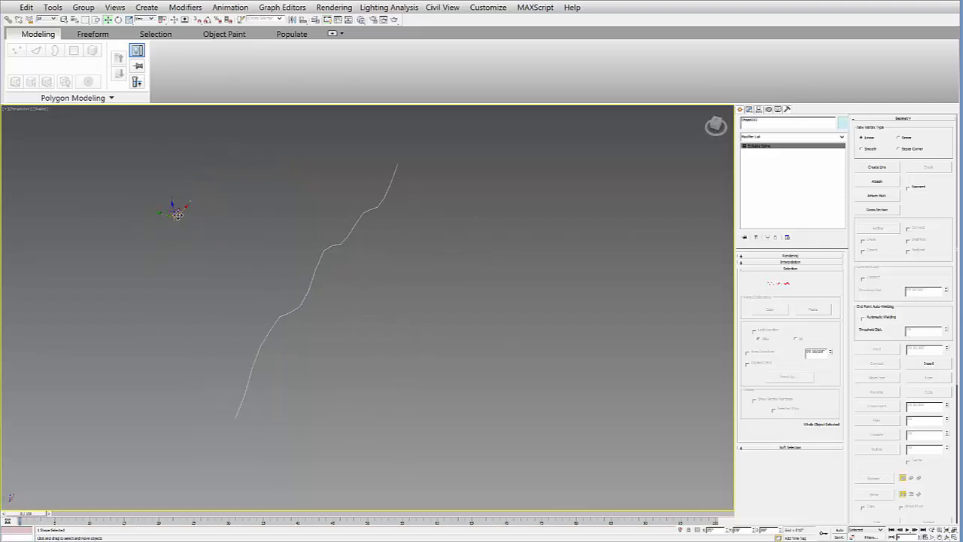
mouse_move(127, 221)
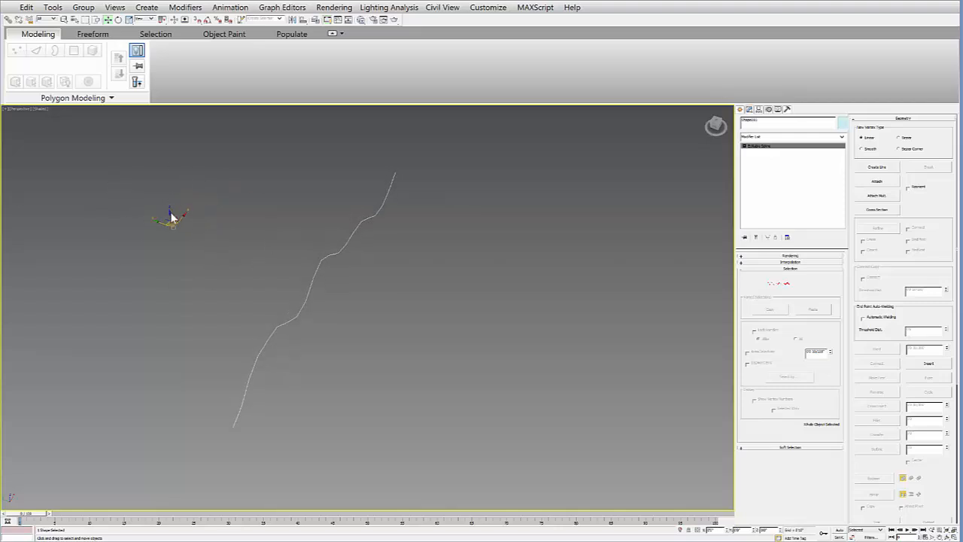
mouse_move(296, 227)
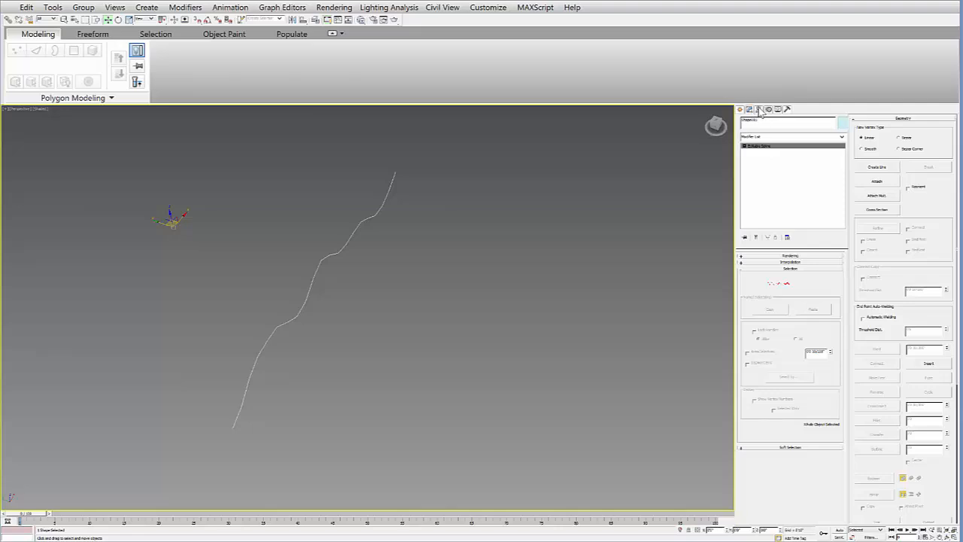
Turn on Affect Pivot Only in the Hierarchy panel for the spline
left_click(758, 109)
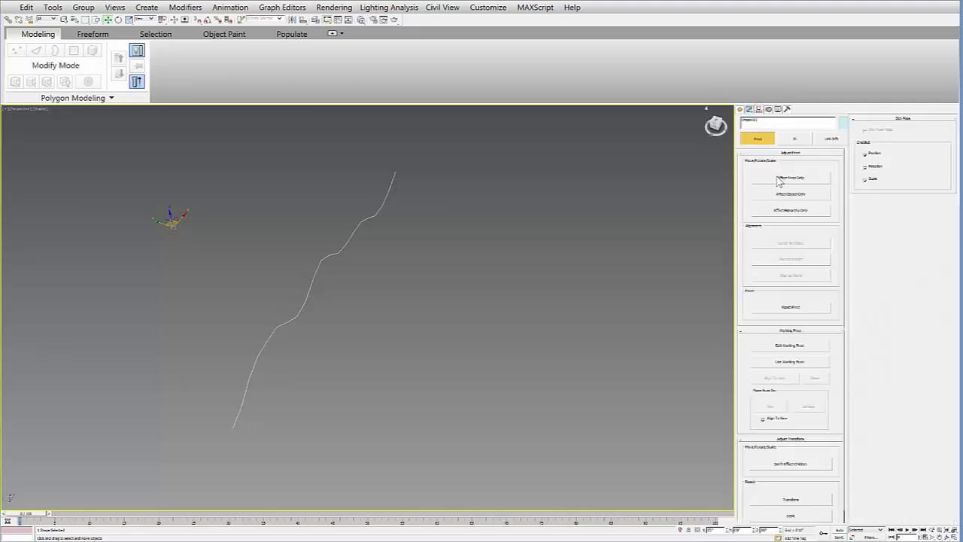
left_click(791, 177)
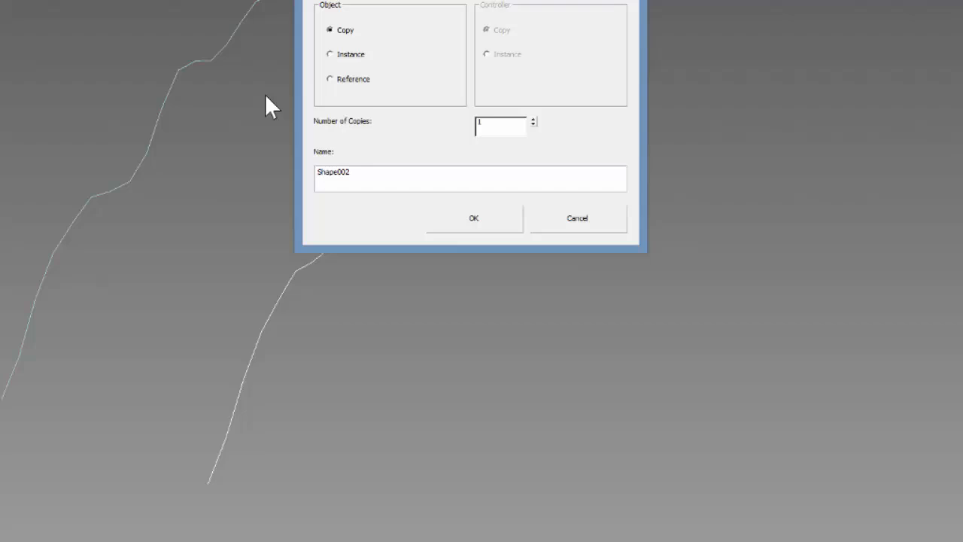
Clone the spline as copy Shape002 and enter Vertex sub-object level
left_click(473, 217)
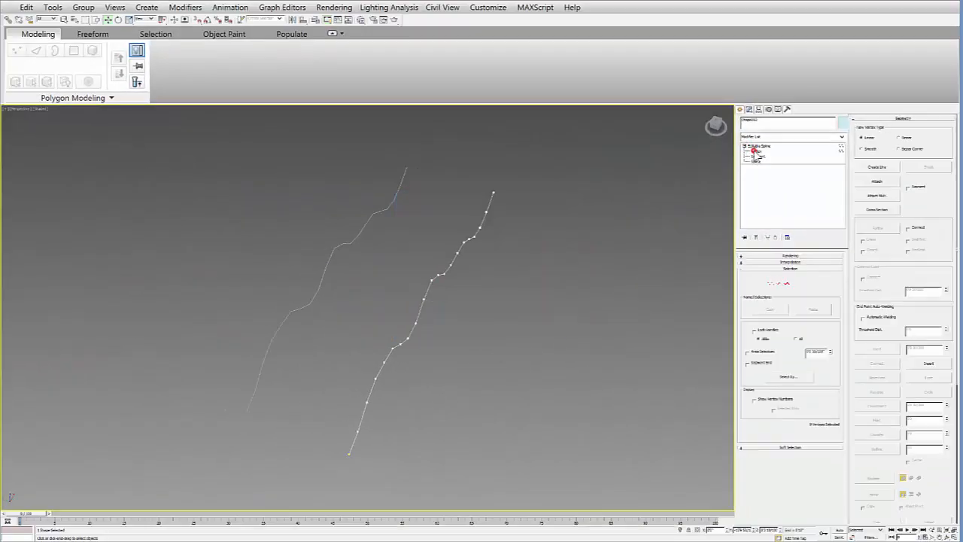
left_click(759, 151)
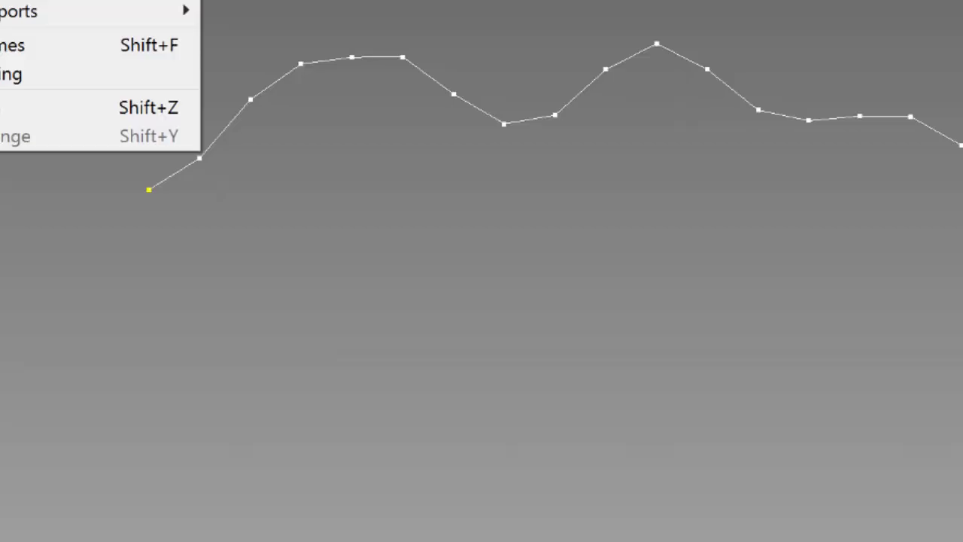
mouse_move(620, 57)
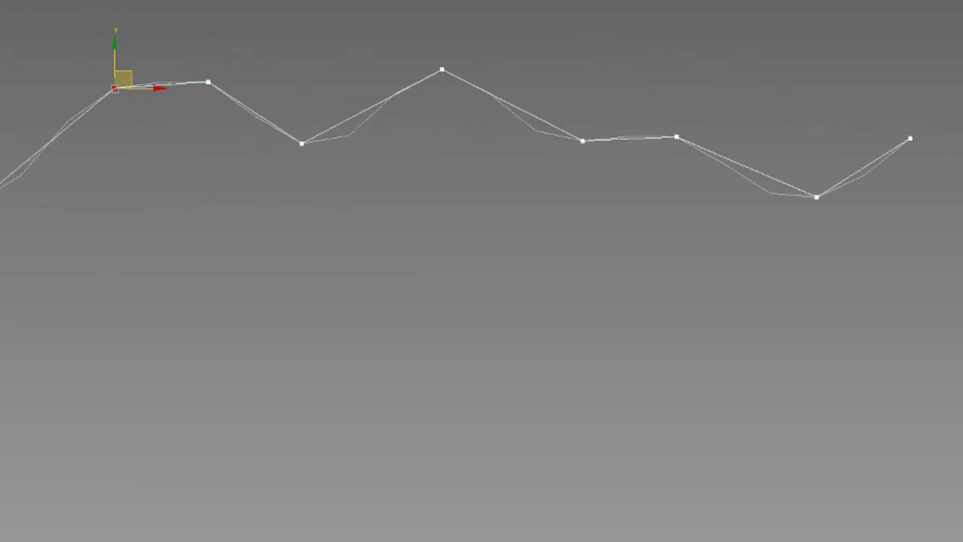
mouse_move(331, 154)
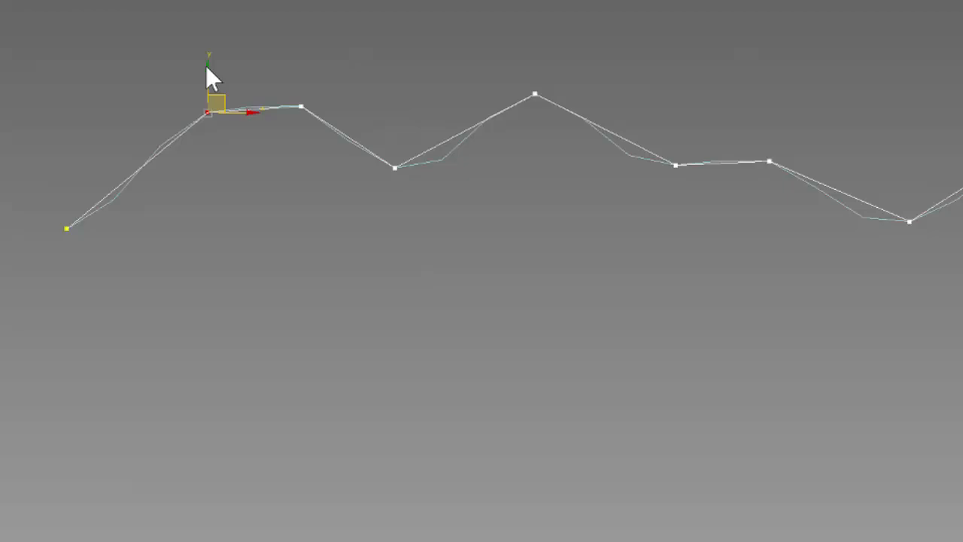
Drag a vertex of the simplified spline to a new position
left_click_drag(207, 109, 301, 105)
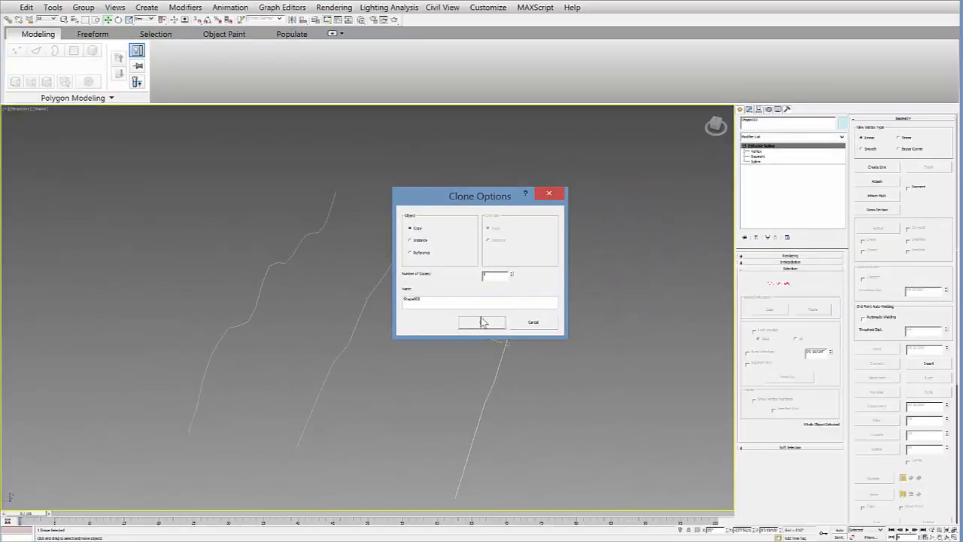
Confirm the clone as a copy named Shape003
left_click(482, 321)
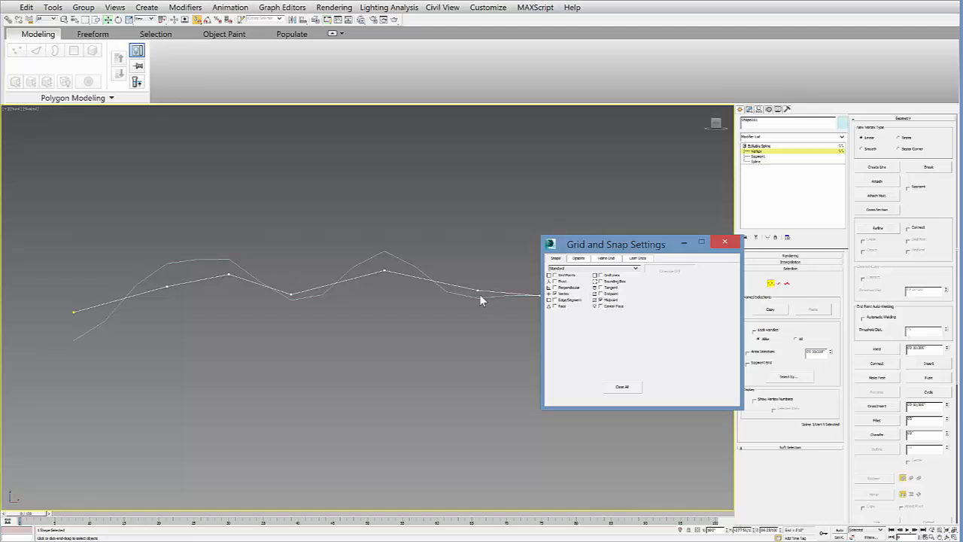
Enable Vertex snap and tick Enable Axis Constraints on the Options page
left_click(600, 299)
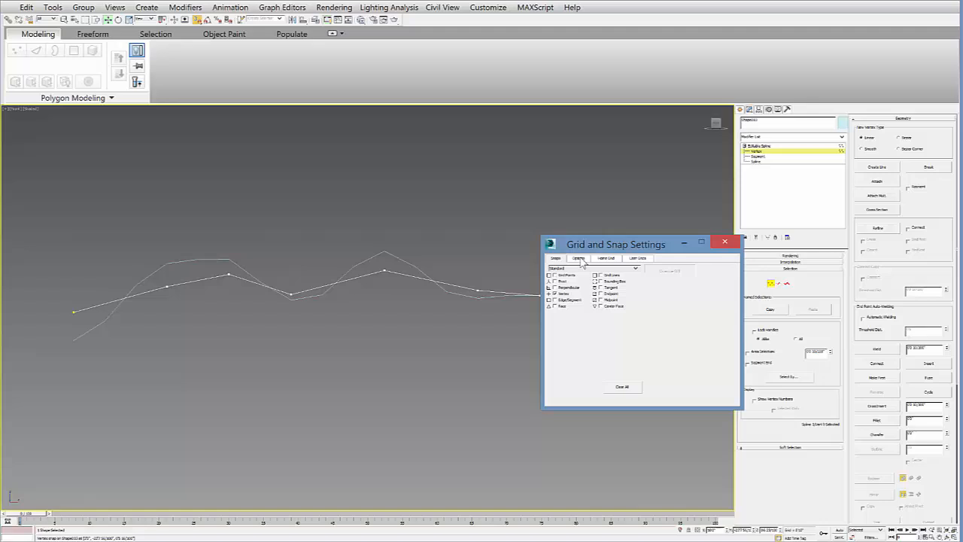
left_click(577, 258)
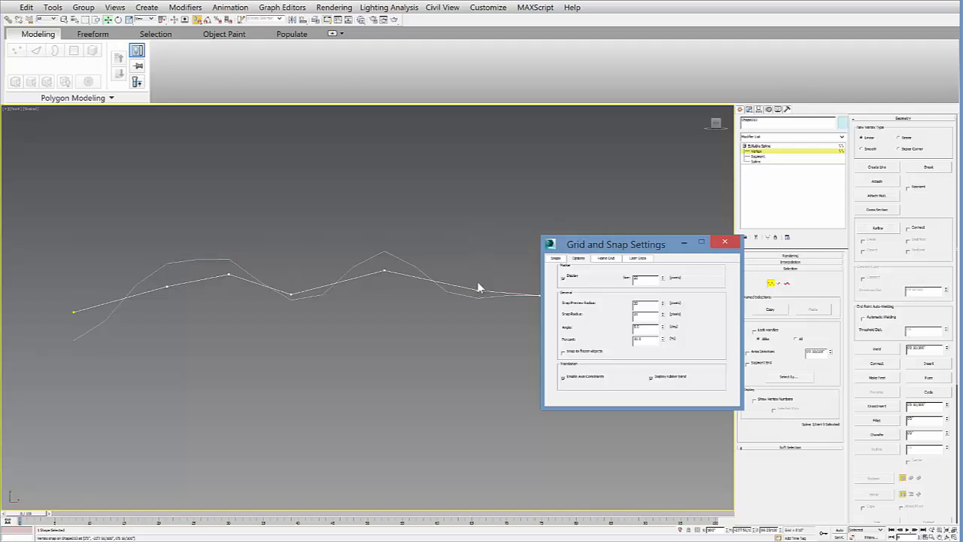
mouse_move(469, 316)
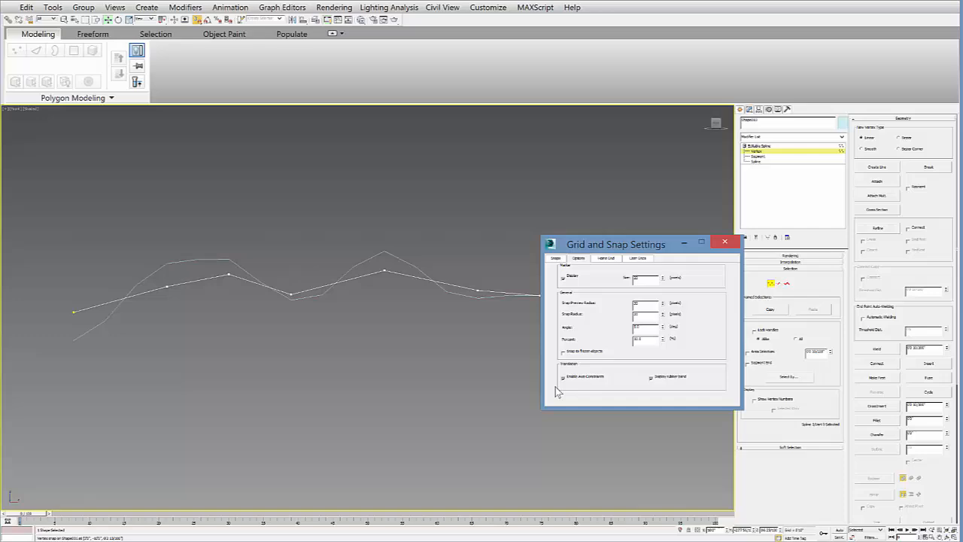
left_click(724, 241)
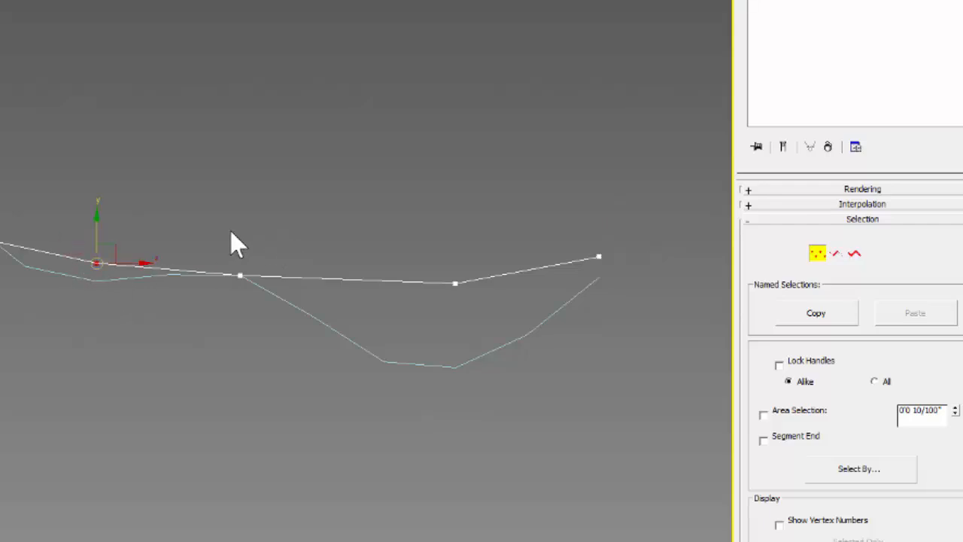
Select a profile vertex and snap it onto the neighbouring point
left_click(240, 278)
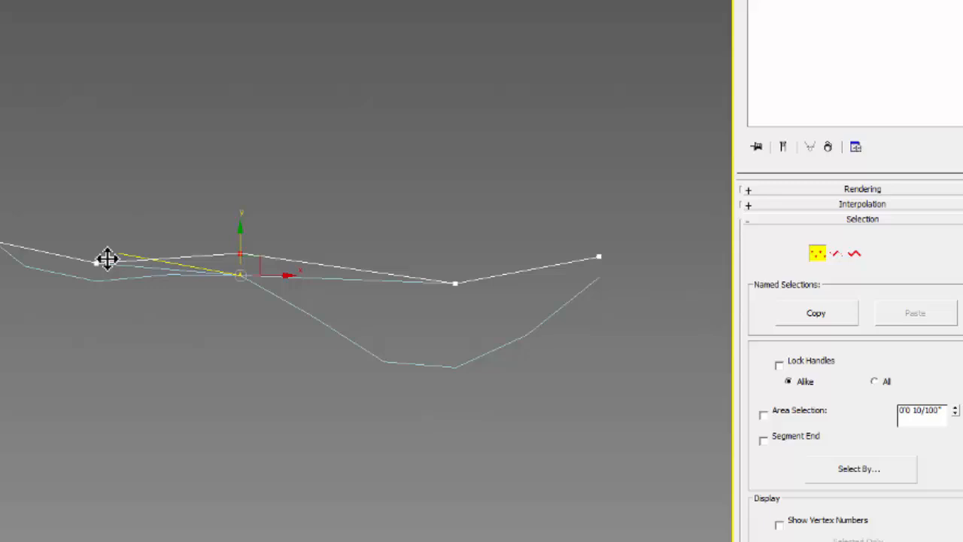
left_click_drag(402, 227, 474, 331)
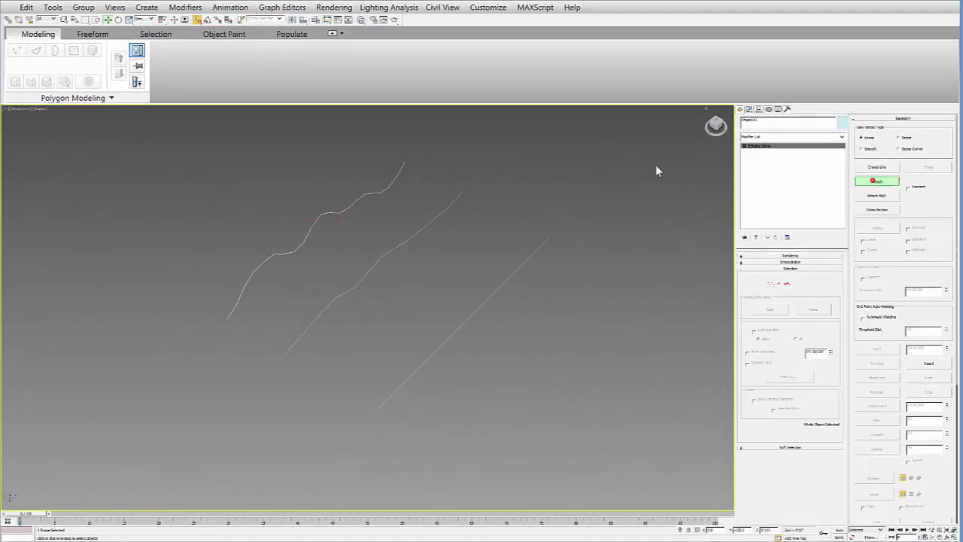
Attach the other profile splines to the editable spline
left_click(894, 182)
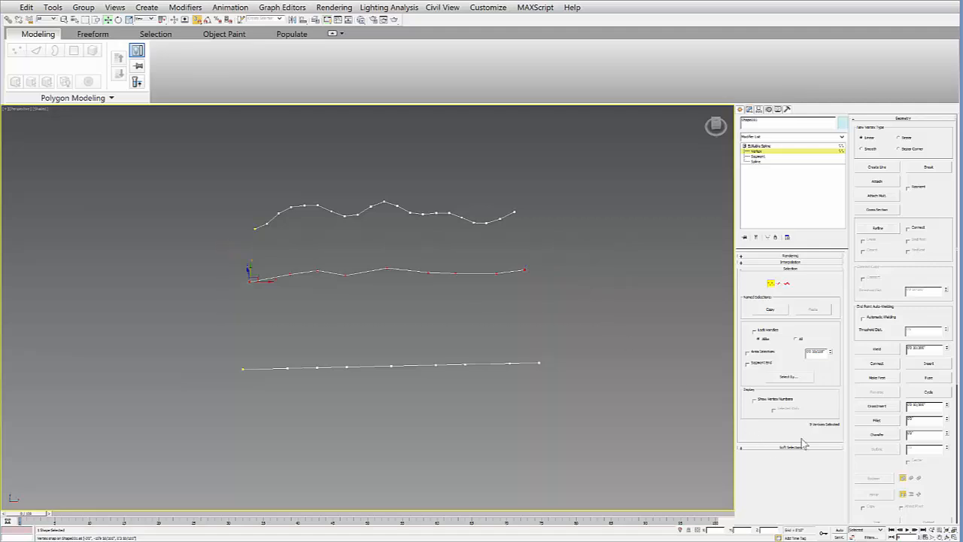
Select the profiles' vertices and pick the lowest profile's end vertex
left_click_drag(182, 148, 529, 248)
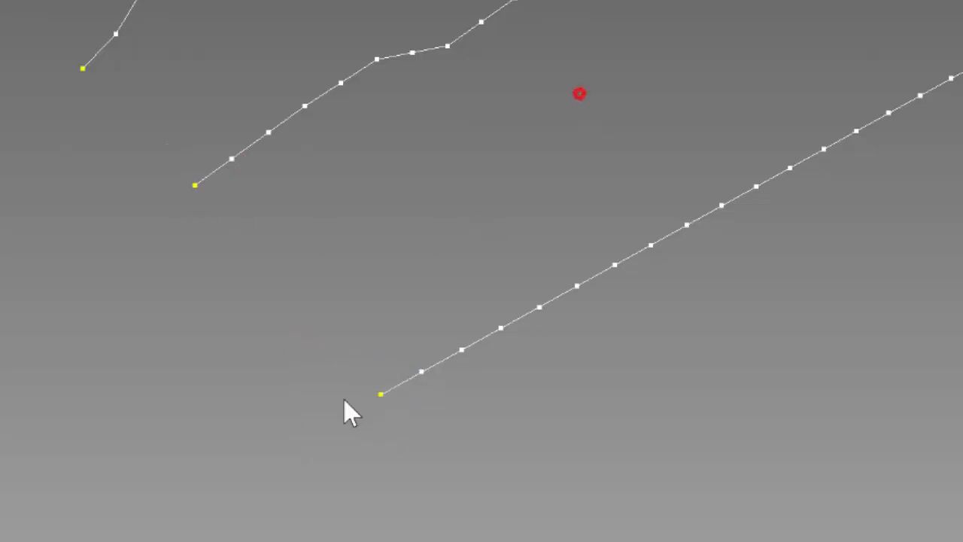
left_click(377, 396)
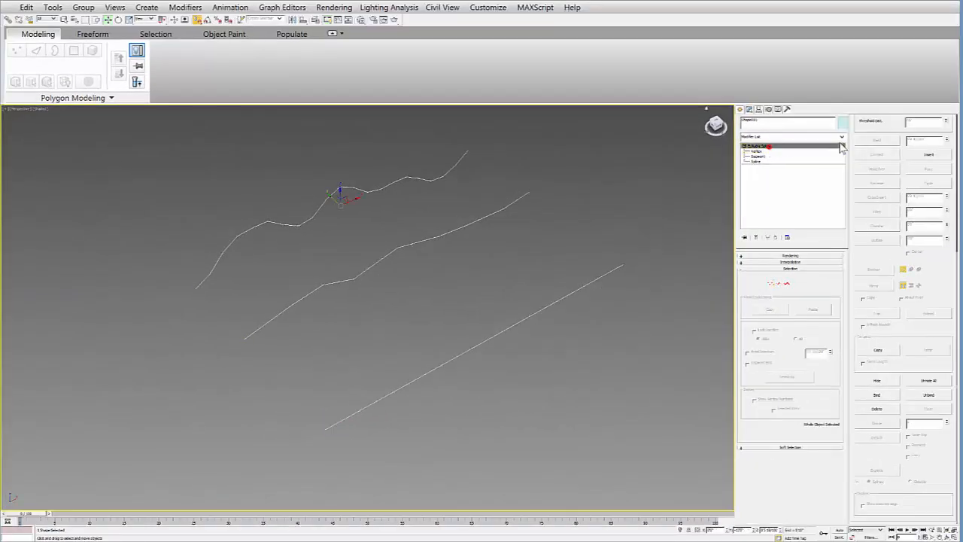
Apply CrossSection to link the three profile splines, then add a Surface modifier to skin them
left_click(841, 137)
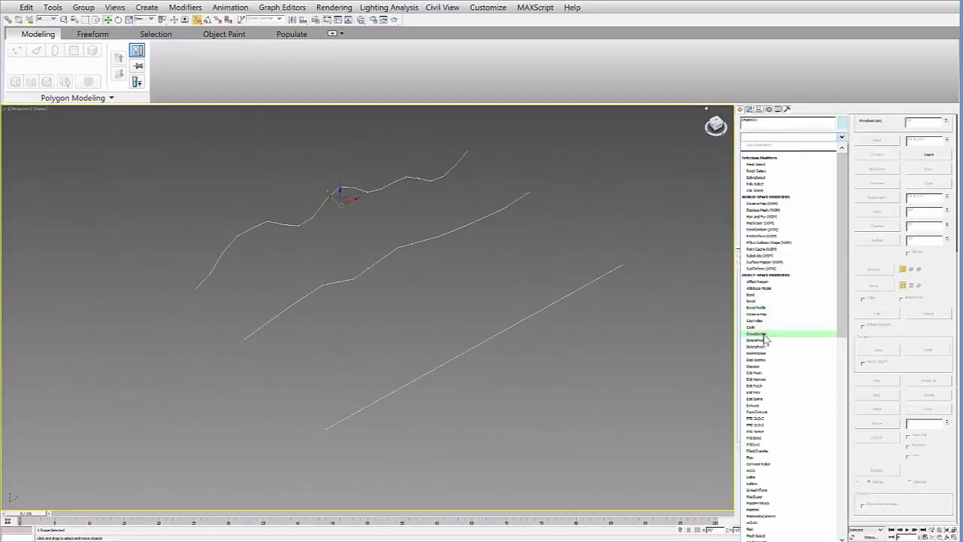
left_click(756, 333)
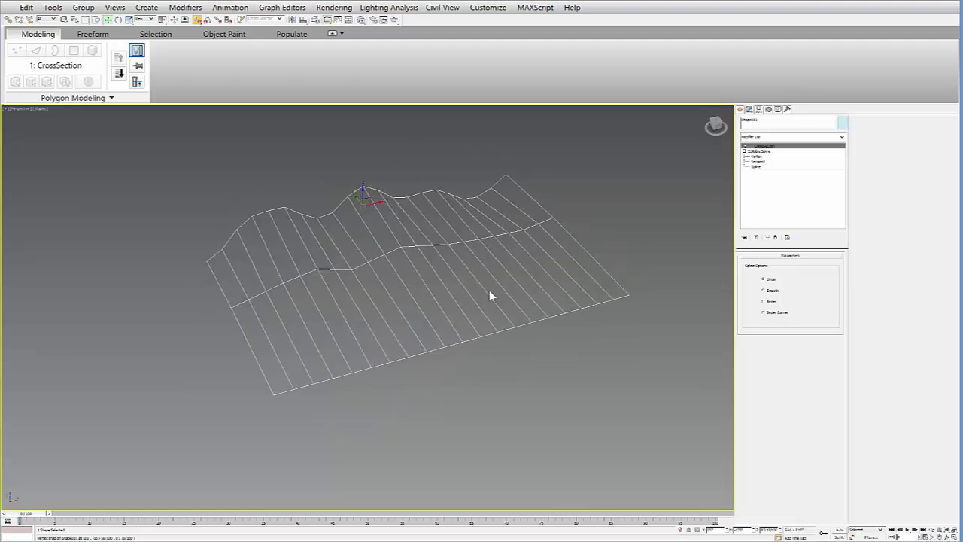
left_click(840, 137)
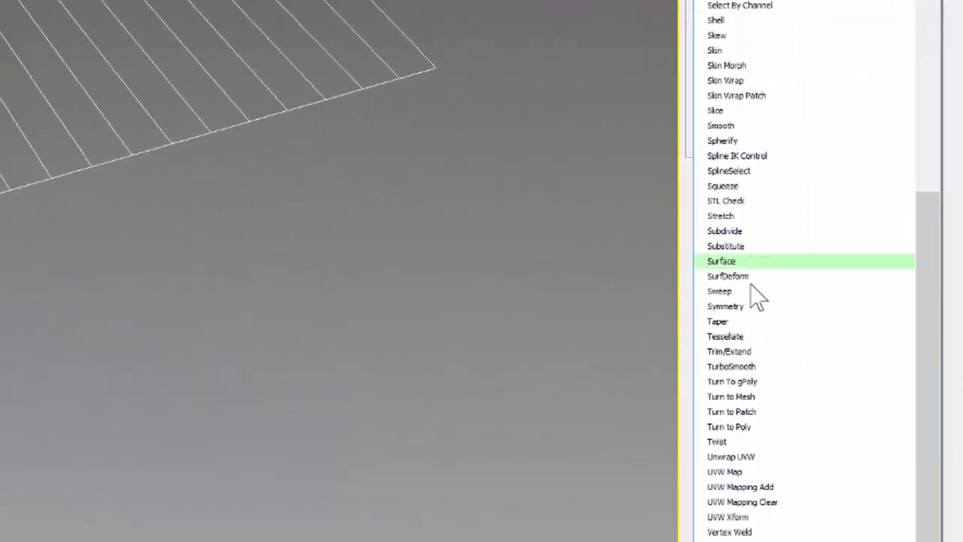
left_click(721, 261)
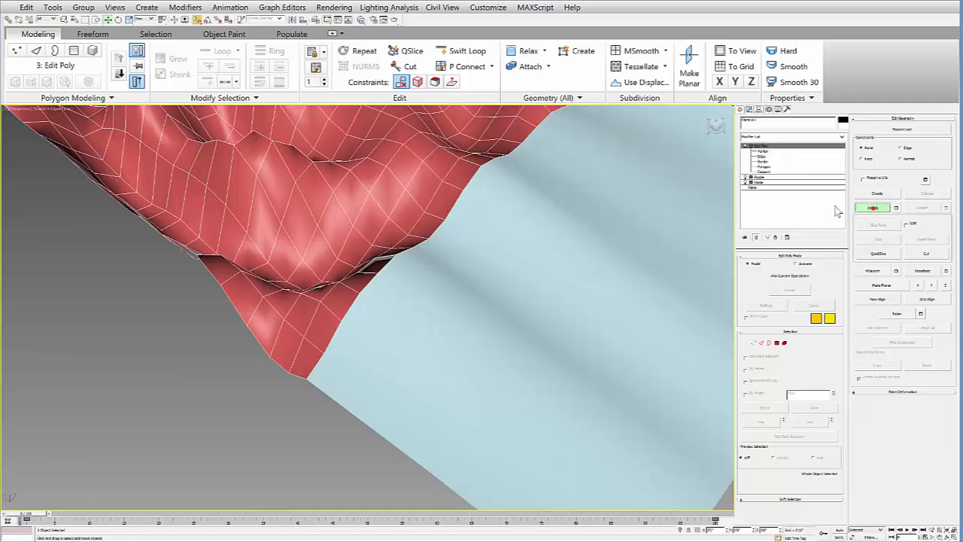
Attach the lofted surface to the terrain's Edit Poly and enter a sub-object level
left_click(531, 66)
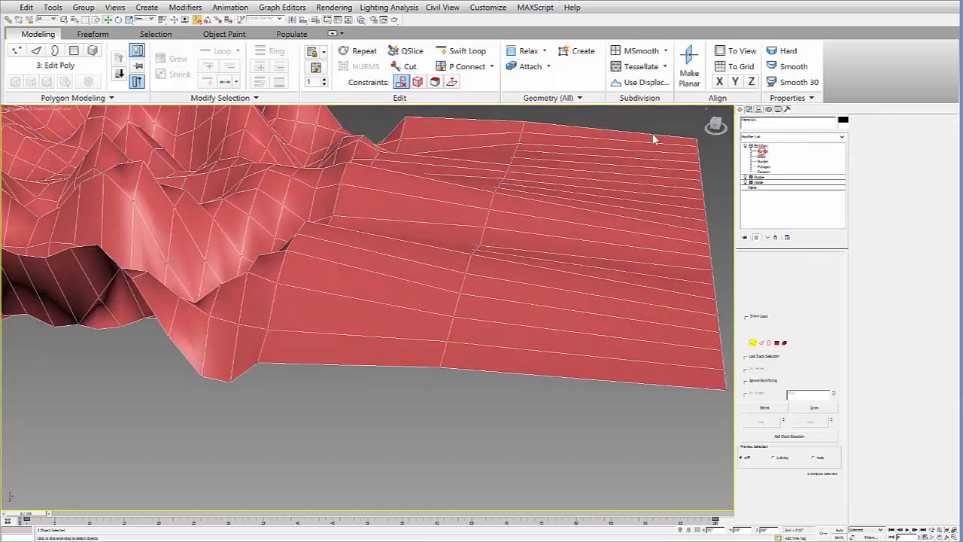
left_click(759, 151)
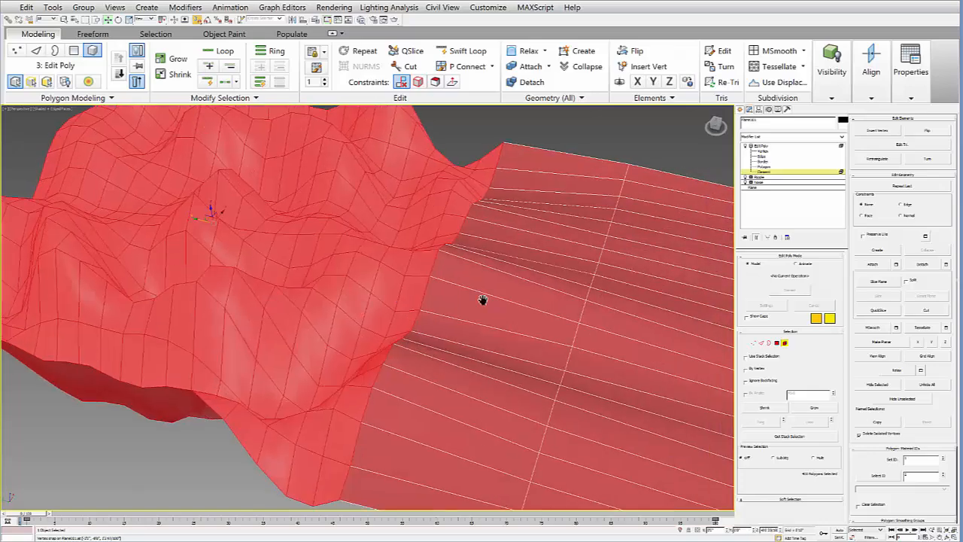
left_click_drag(483, 300, 482, 312)
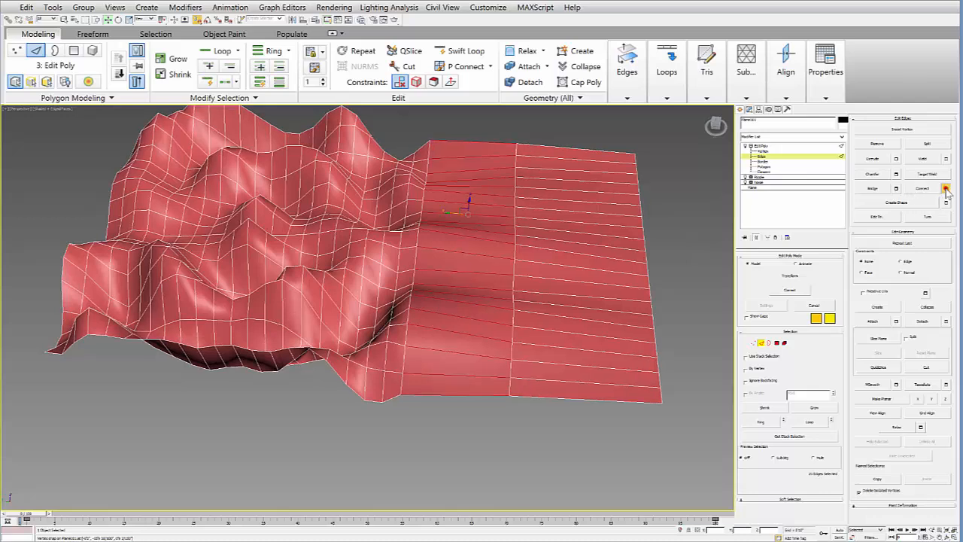
Open the Connect Edges settings caddy for the selected ring of ramp edges
left_click(922, 188)
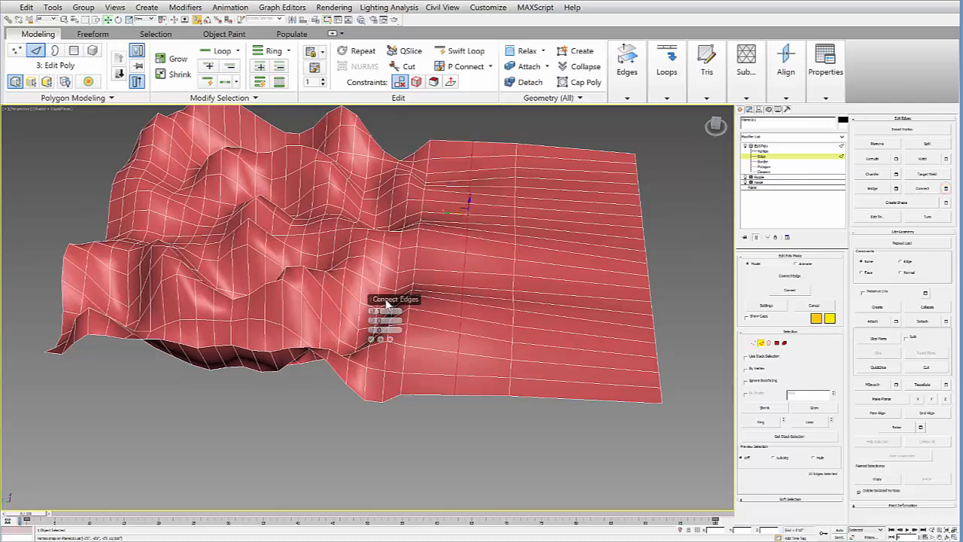